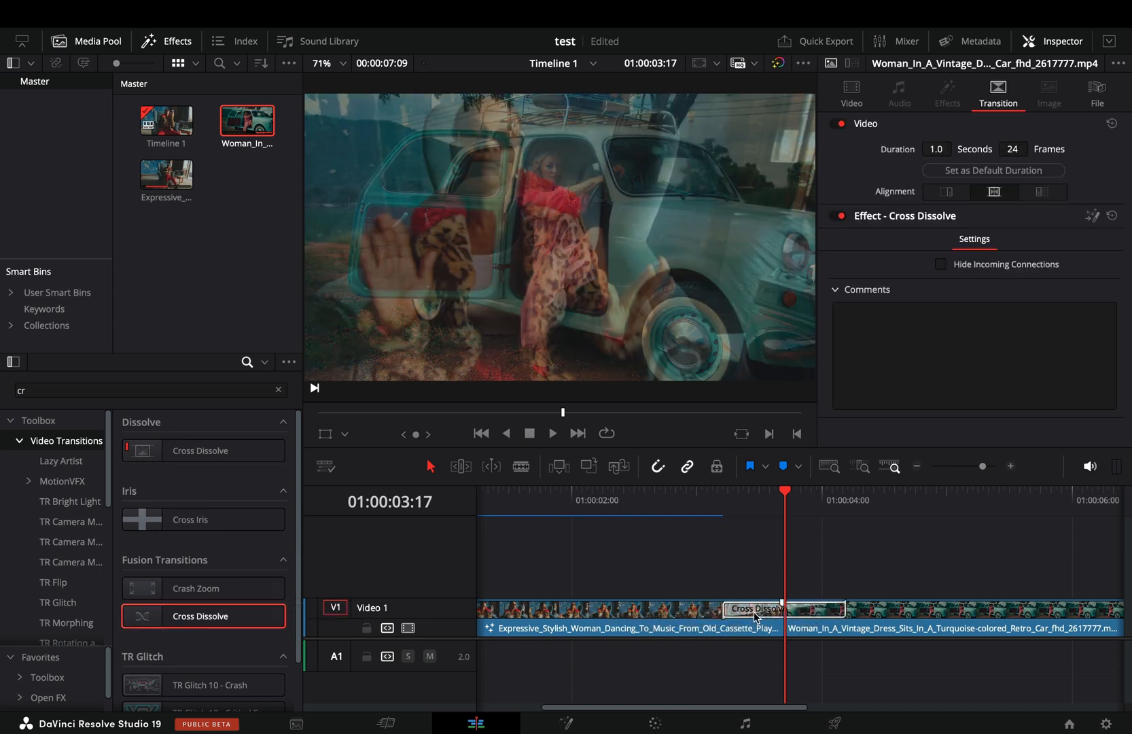
# Open the Cross Dissolve transition between the two clips in the Fusion page.
pyautogui.rightClick(759, 609)
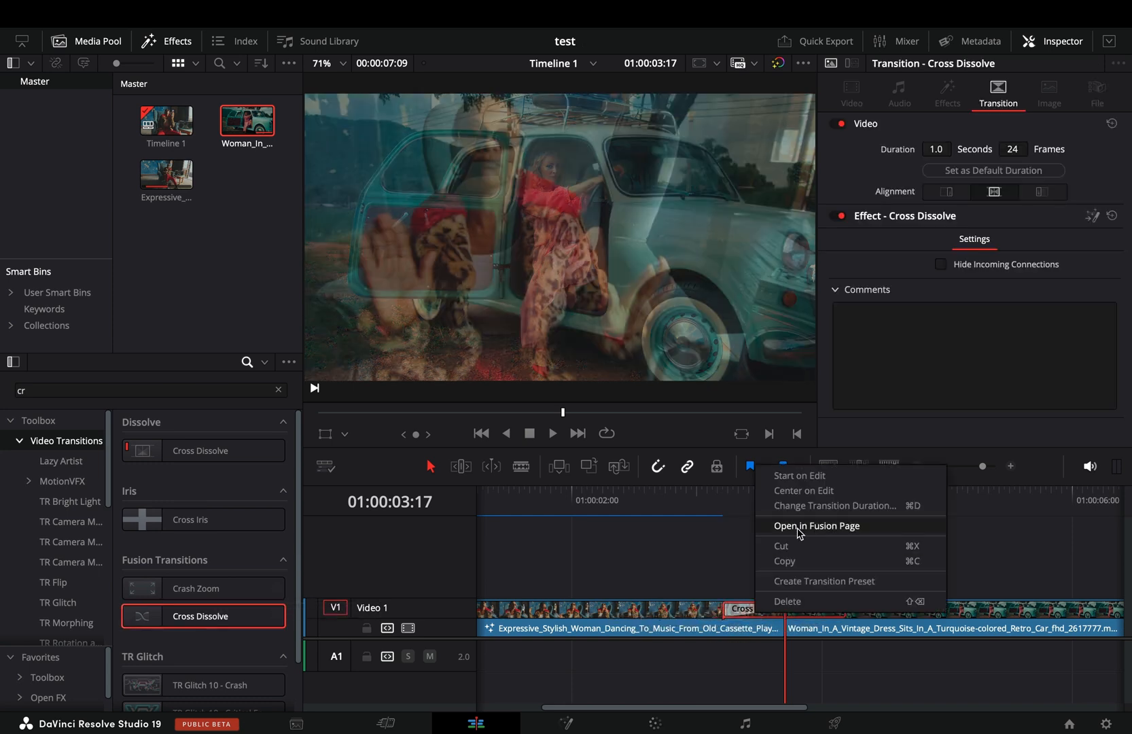
pyautogui.click(817, 526)
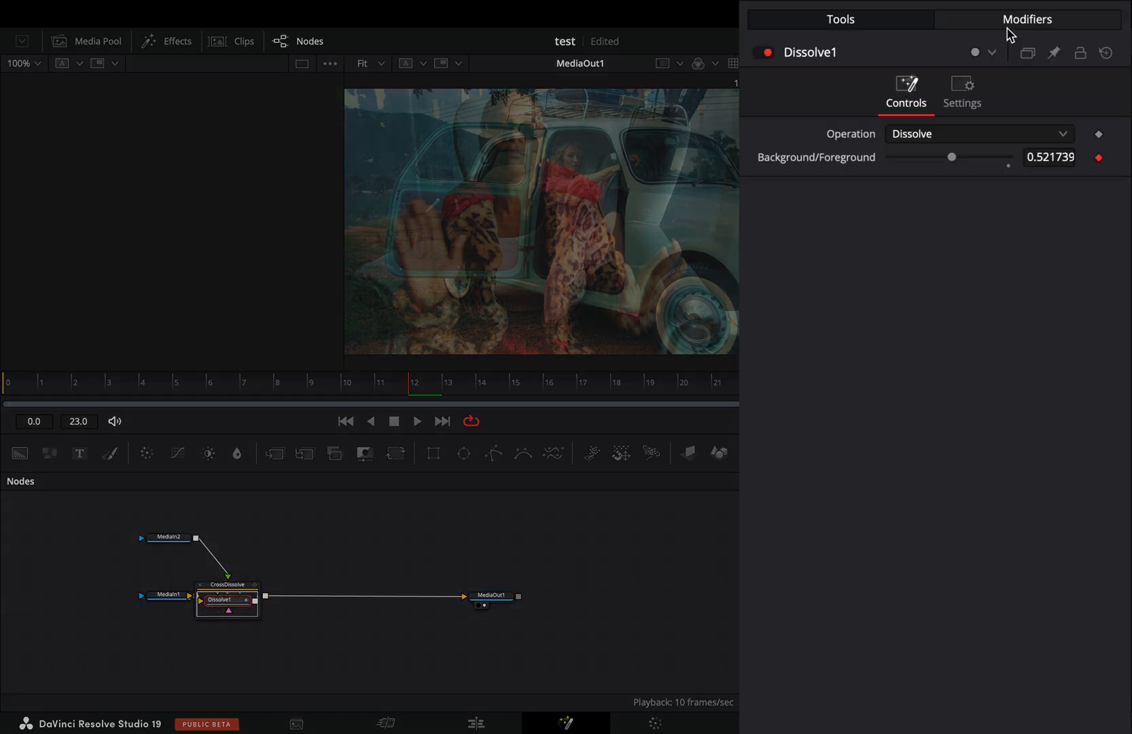
# Show Dissolve1's Anim Curves modifier and its Curve shape dropdown.
pyautogui.click(978, 179)
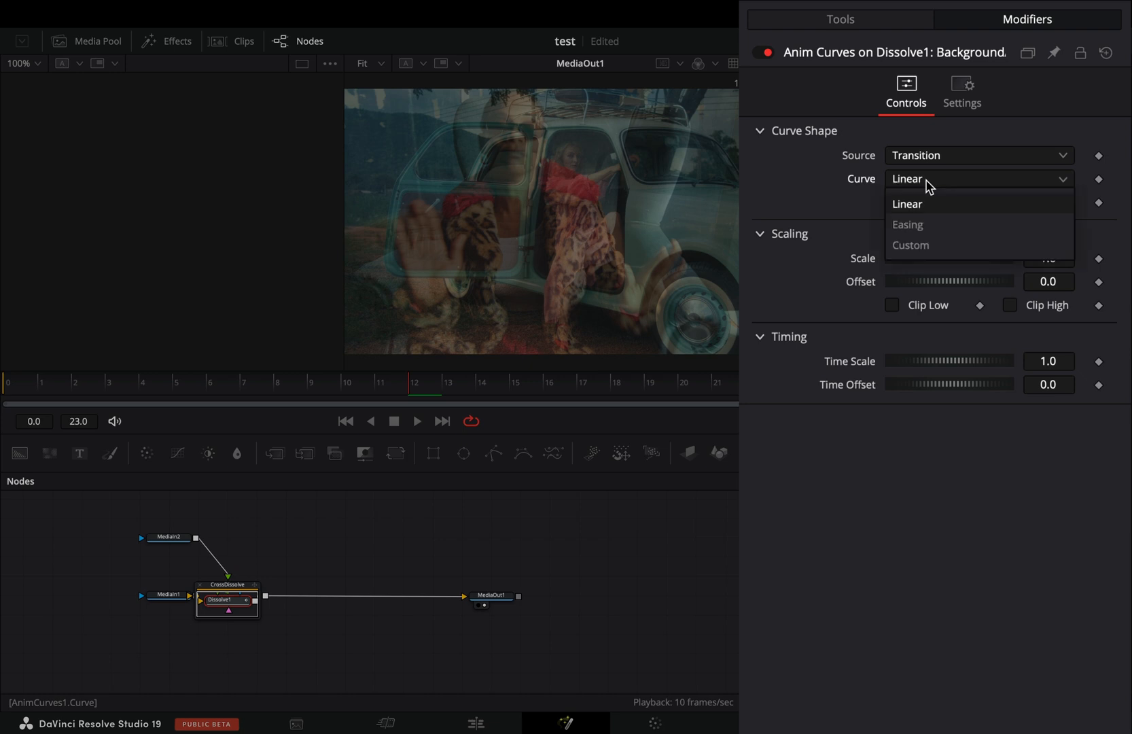
pyautogui.click(906, 225)
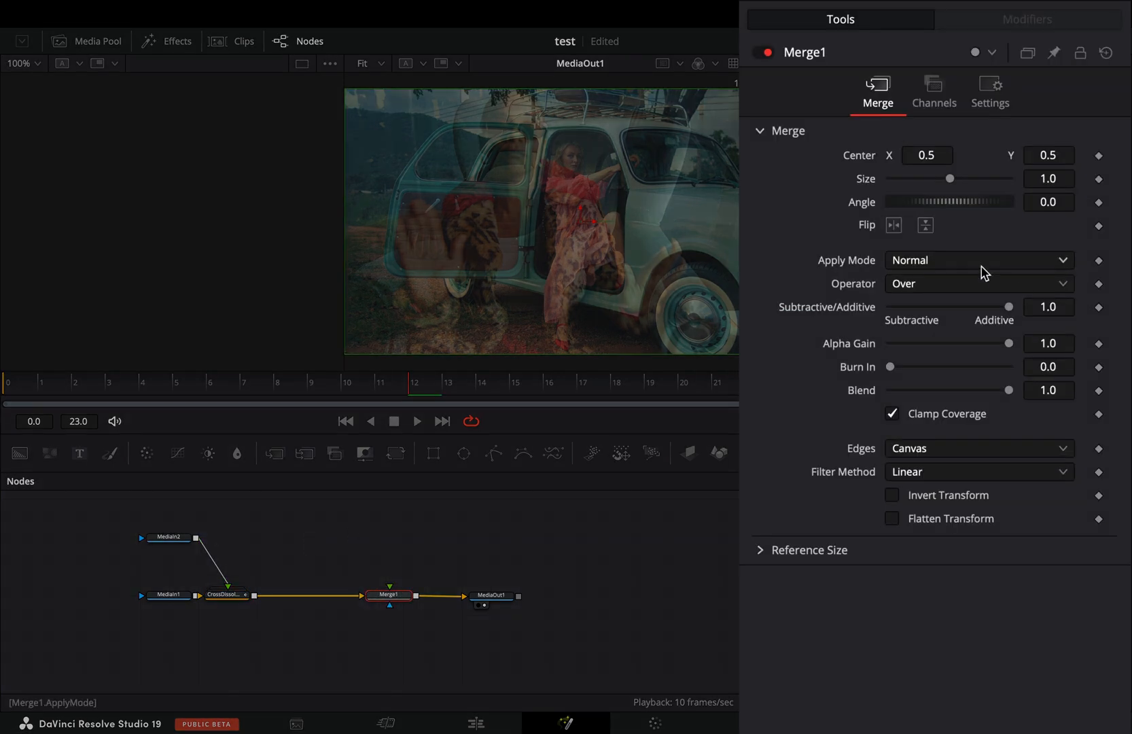
# Set the blend Apply Mode for the Merge node after the dissolve.
pyautogui.click(978, 260)
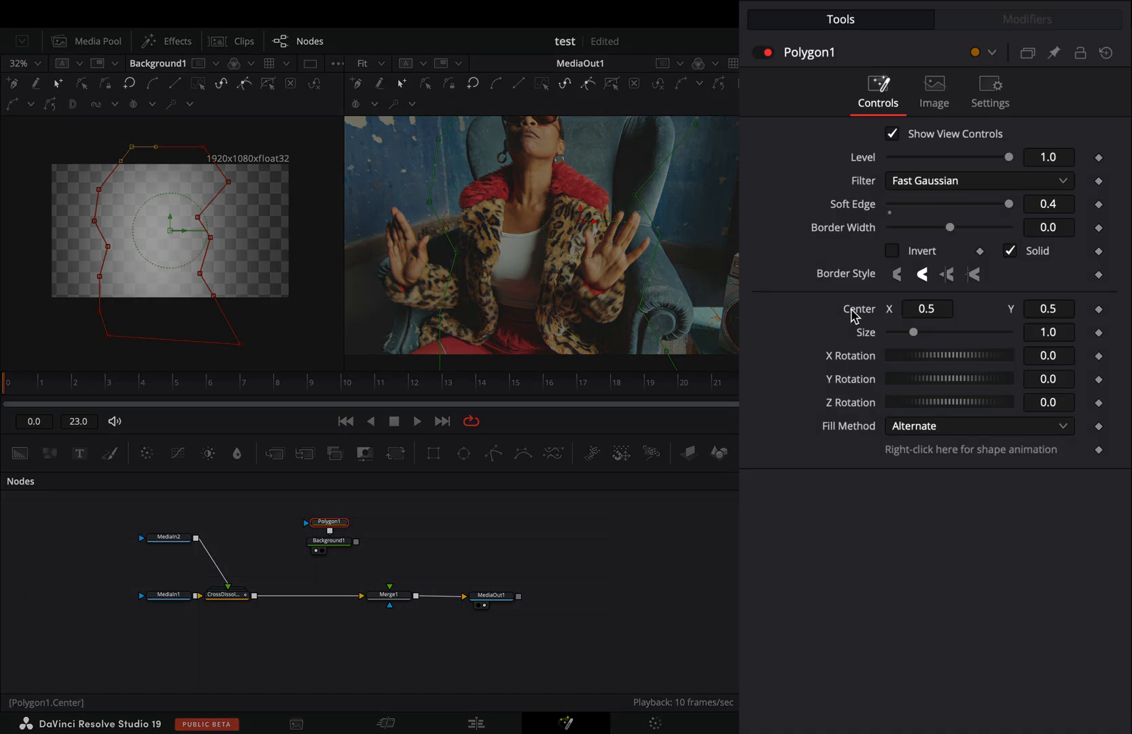
# Add an XYPath modifier to the Polygon1 Center parameter.
pyautogui.rightClick(927, 308)
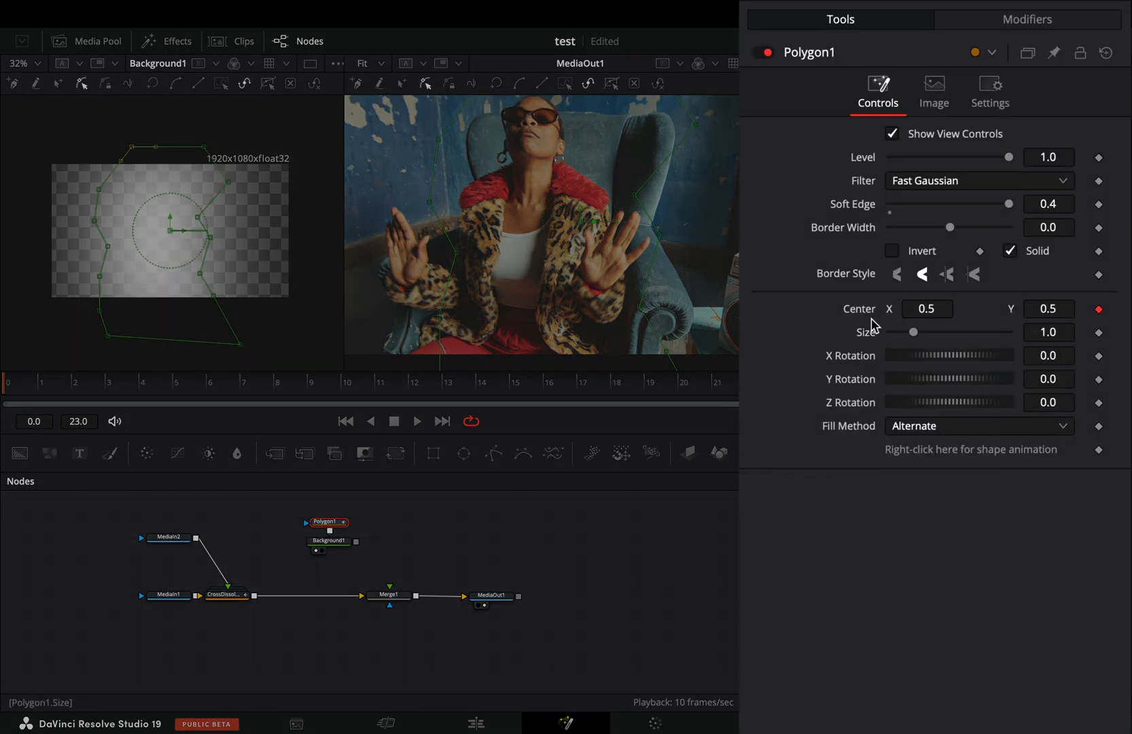
pyautogui.click(1027, 19)
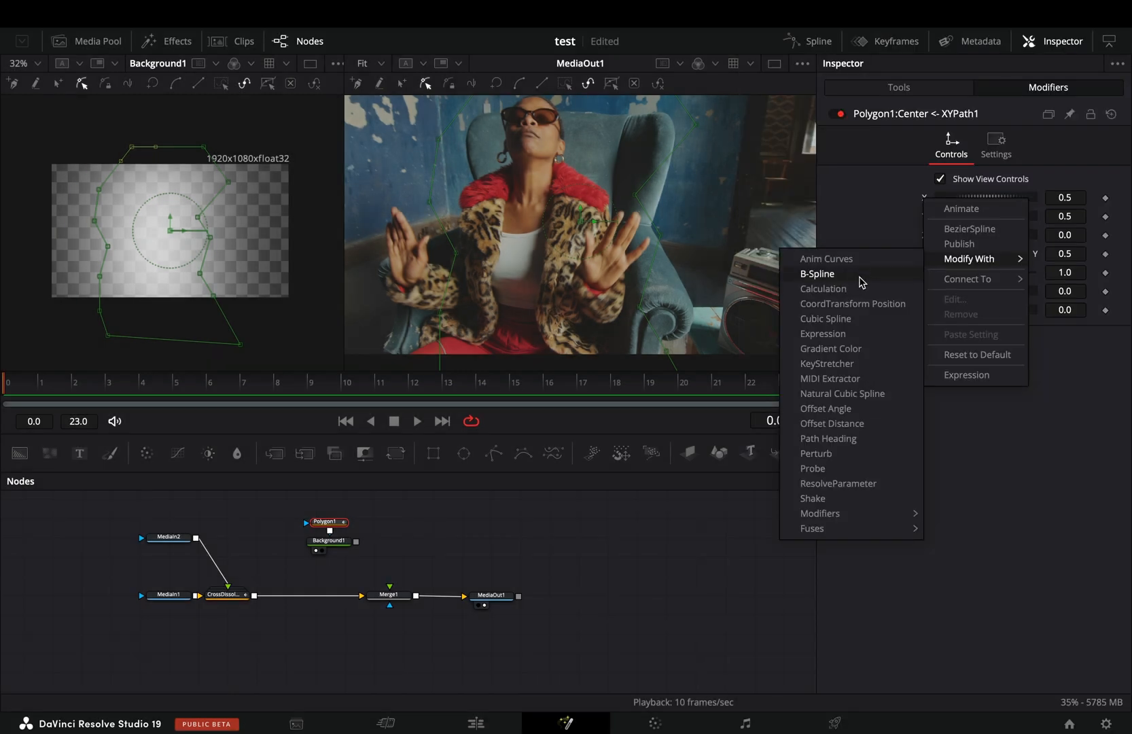
# Drive the XYPath with Anim Curves, enlarge the sweep scale, then return to Edit.
pyautogui.click(824, 259)
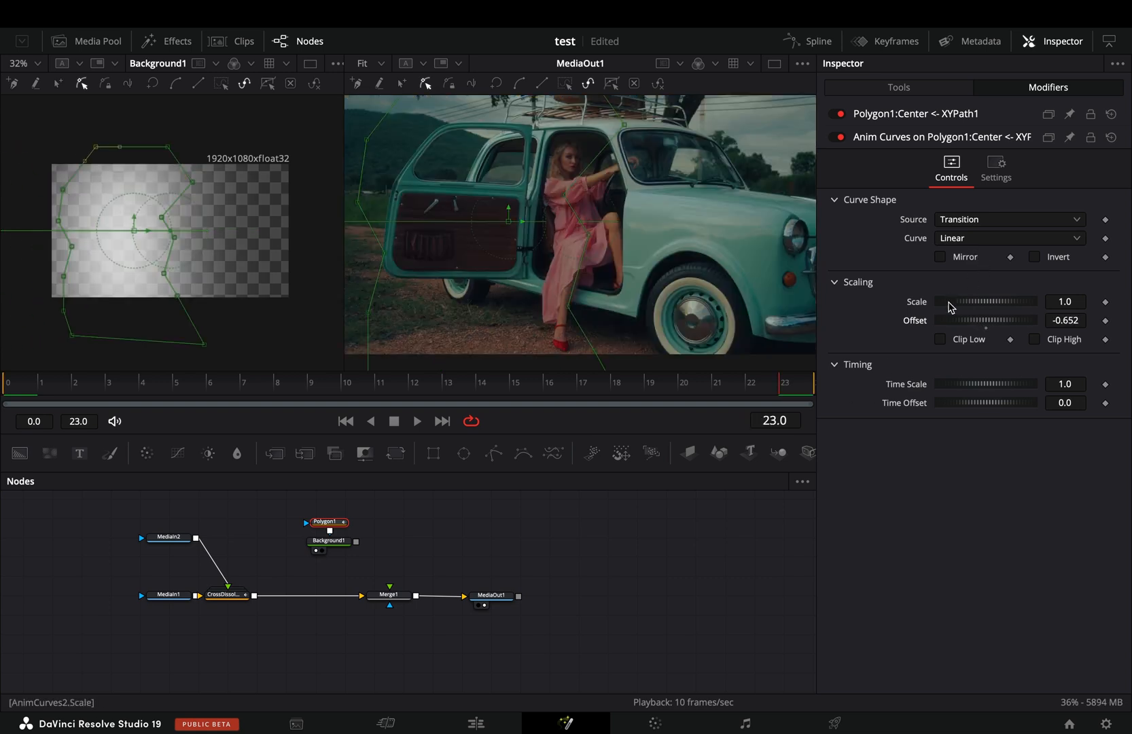
pyautogui.moveTo(960, 301); pyautogui.dragTo(996, 301)
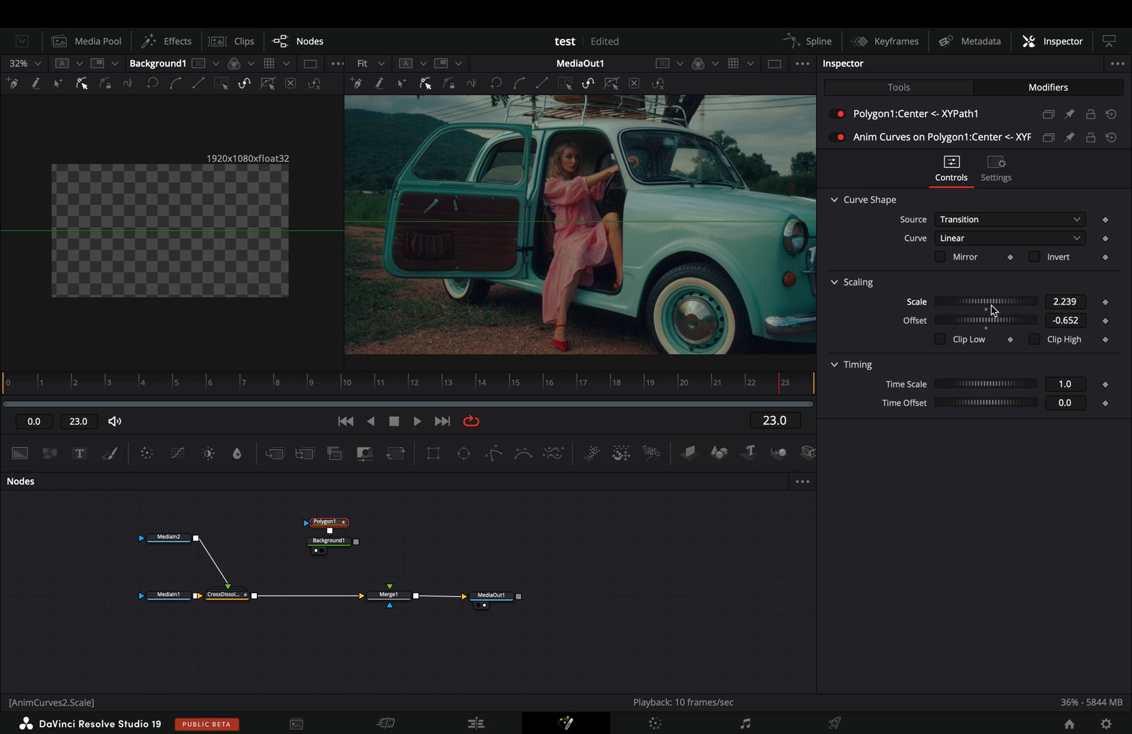
pyautogui.moveTo(974, 301); pyautogui.dragTo(1004, 301)
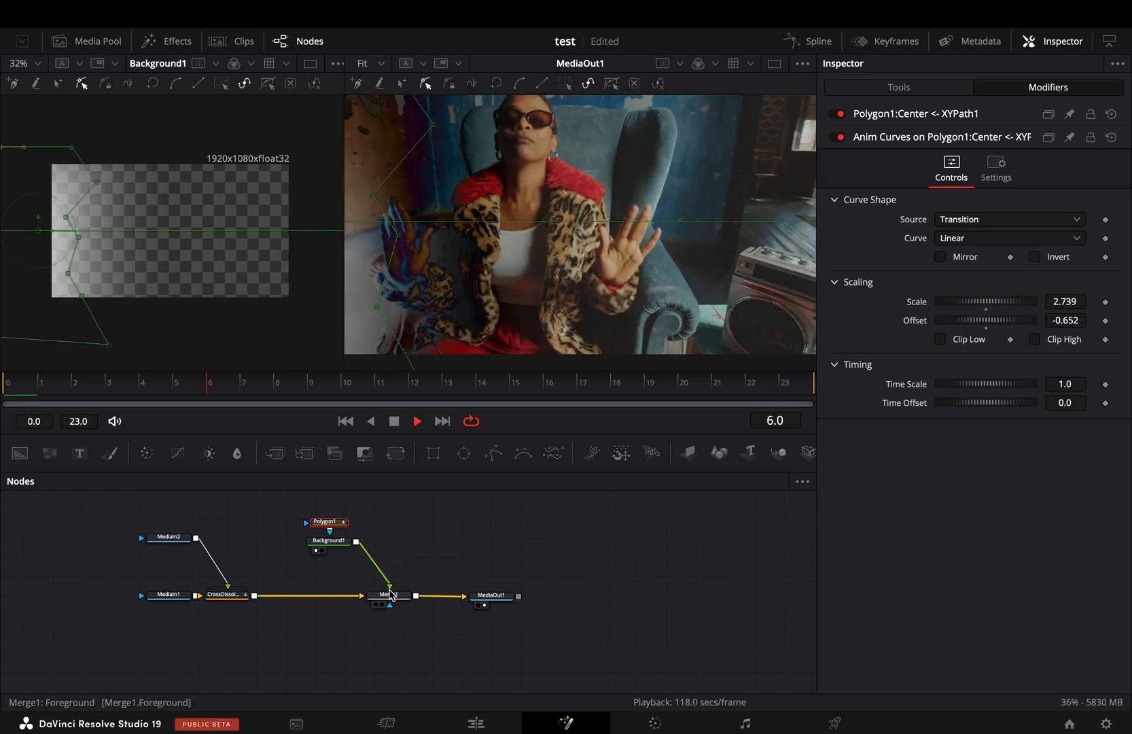
pyautogui.click(475, 723)
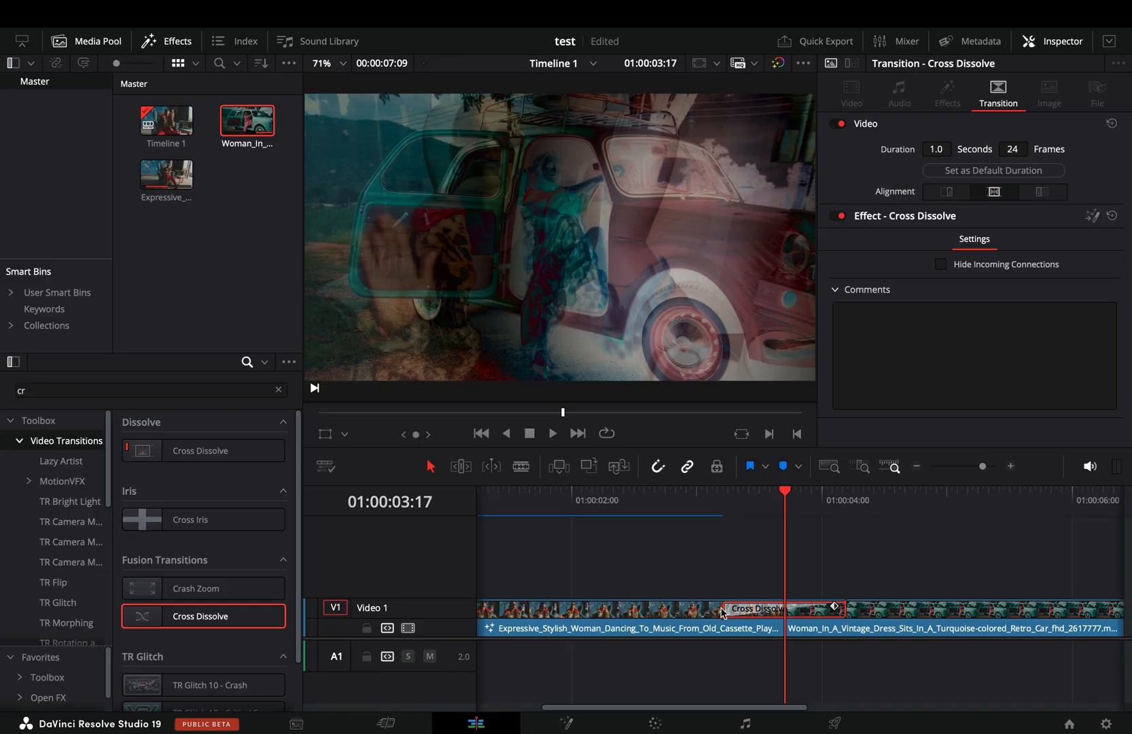
# Trim the custom transition to 10 frames and play it back.
pyautogui.moveTo(830, 609); pyautogui.dragTo(776, 609)
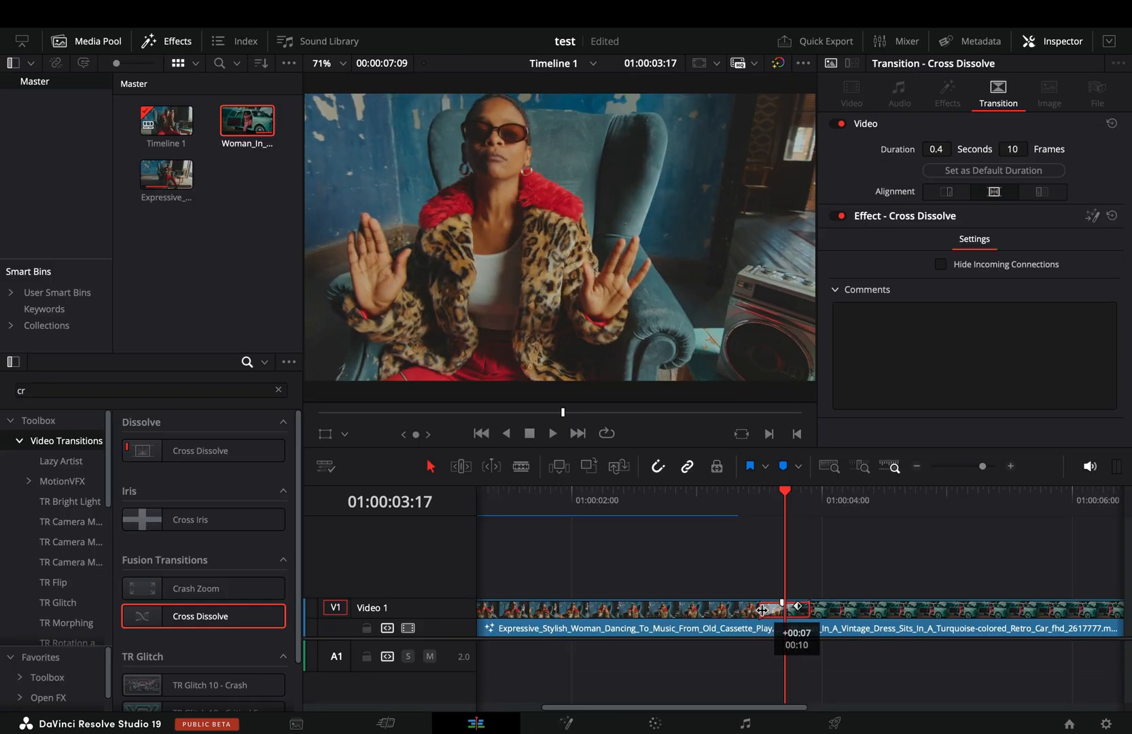
pyautogui.click(552, 434)
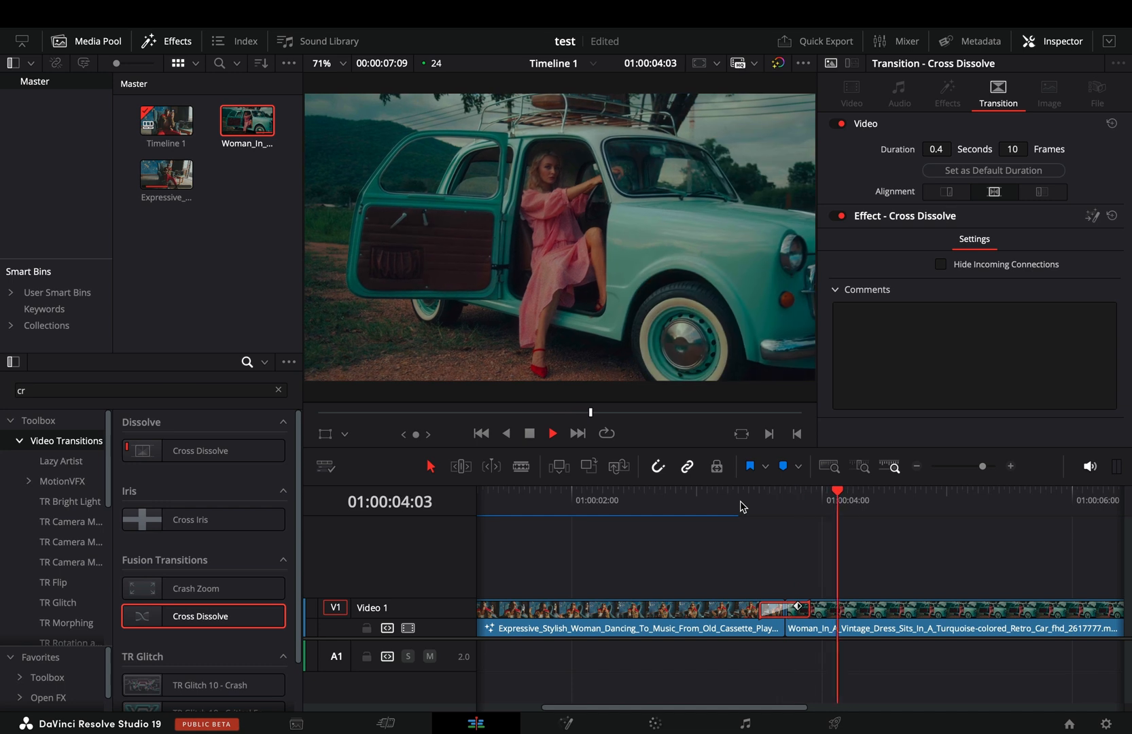